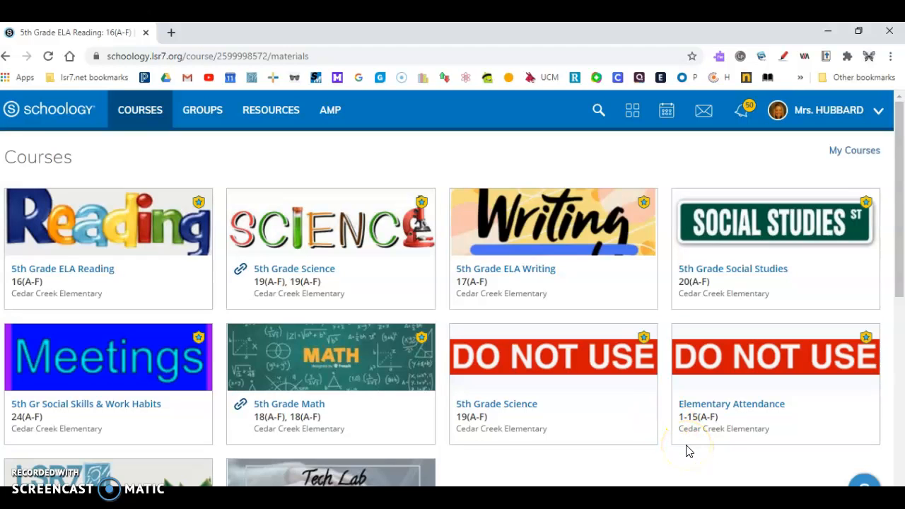
mouse_move(684, 445)
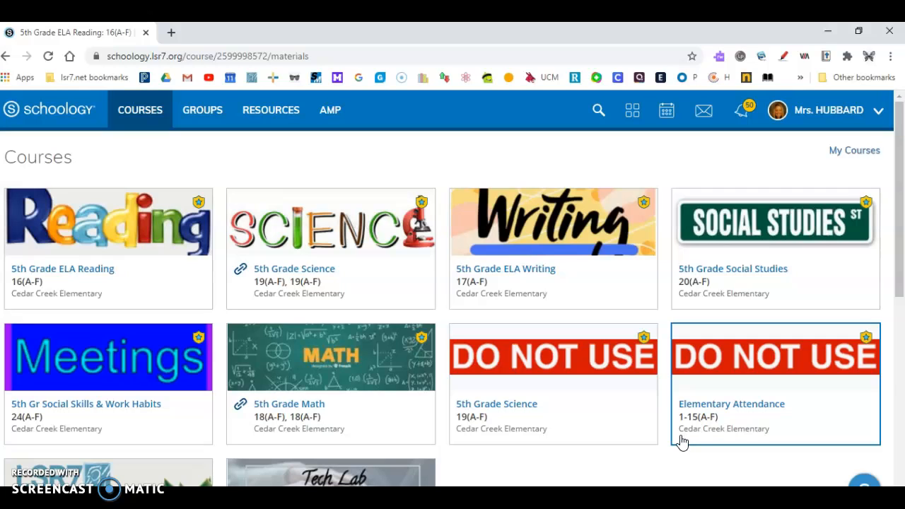
mouse_move(168, 240)
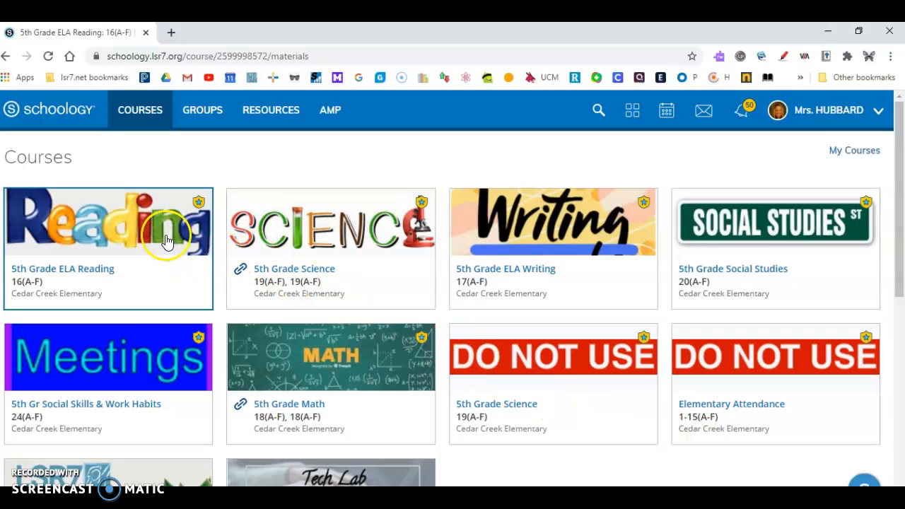
- Navigate from the 5th Grade ELA Reading course into the Friday 9/11/20 folder's 1 Start Here page
click(108, 223)
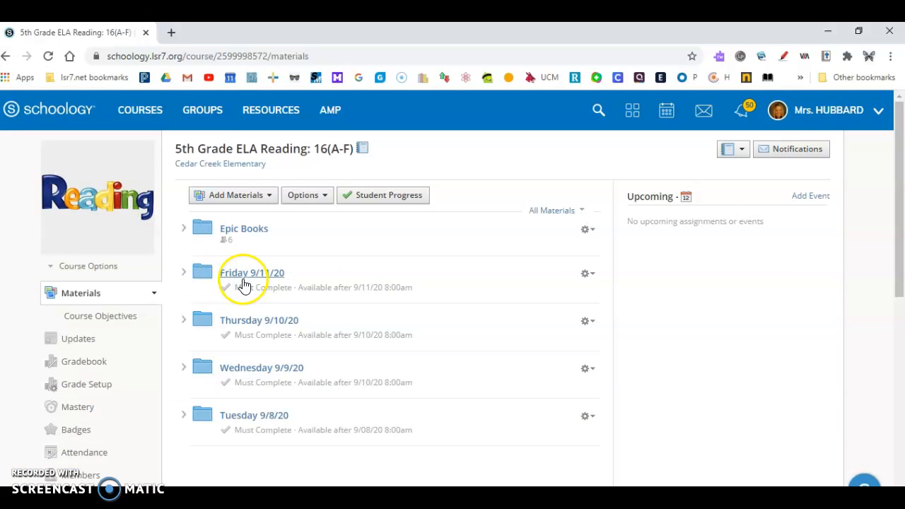
click(252, 272)
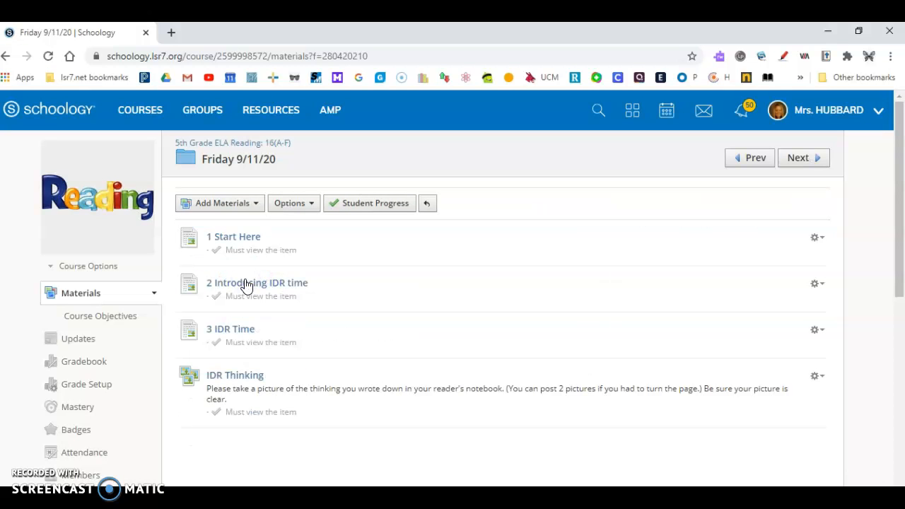
click(233, 237)
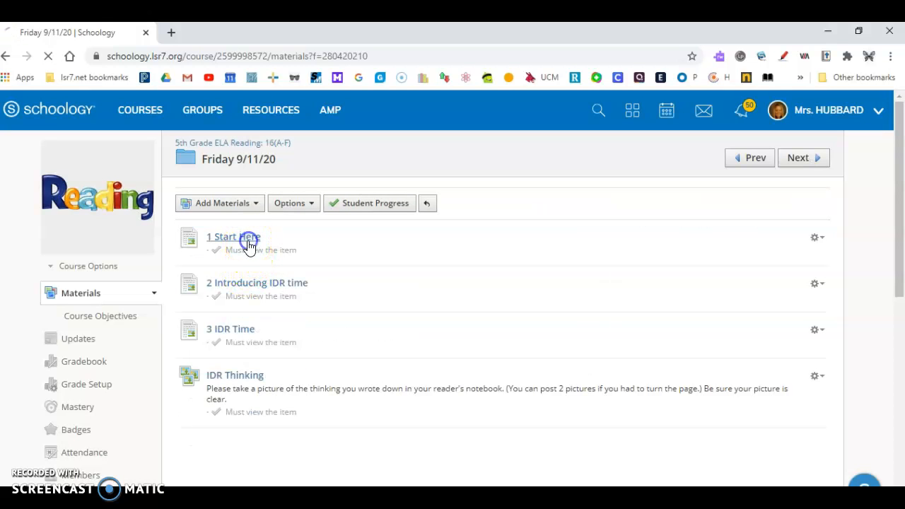
click(233, 236)
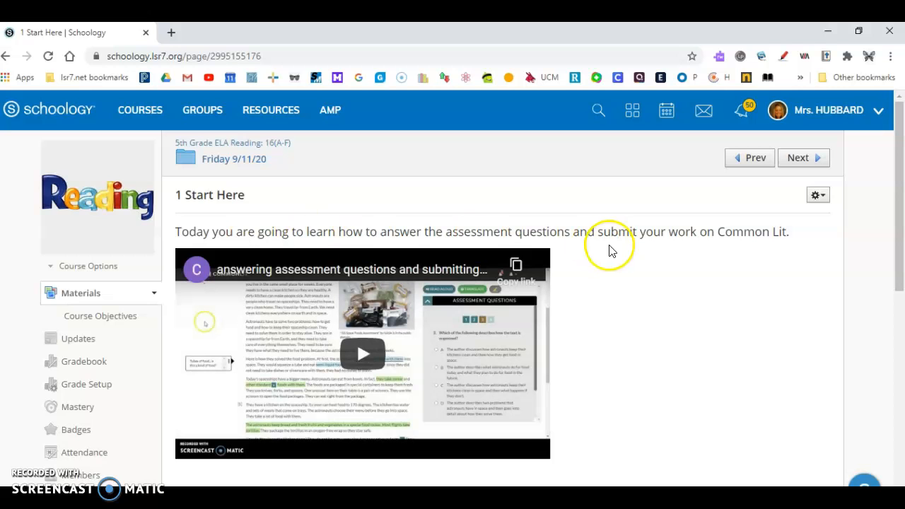
scroll(down, 3)
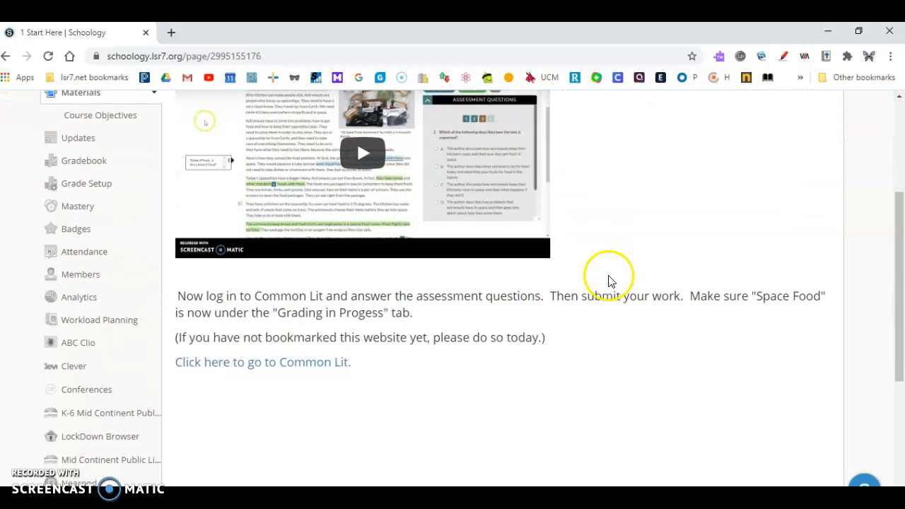
- Follow the 'Click here to go to Common Lit.' link to open CommonLit in a new tab
click(263, 361)
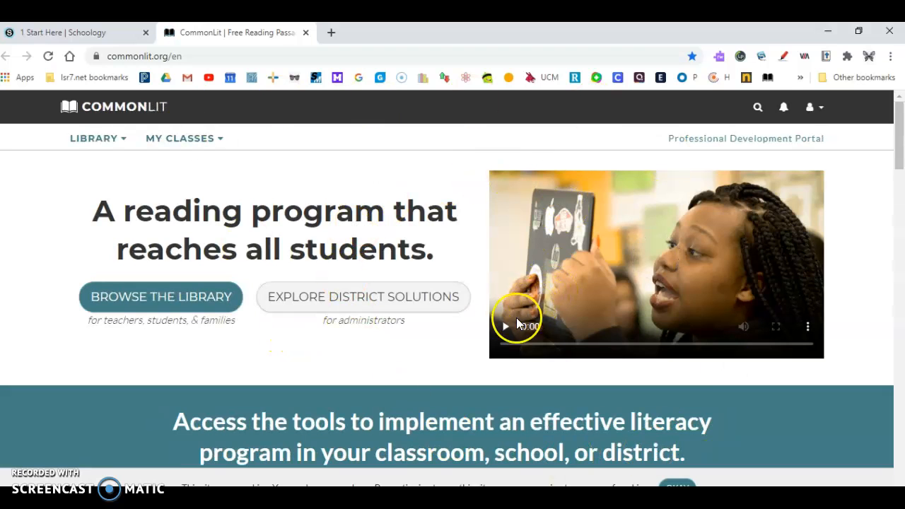
mouse_move(523, 325)
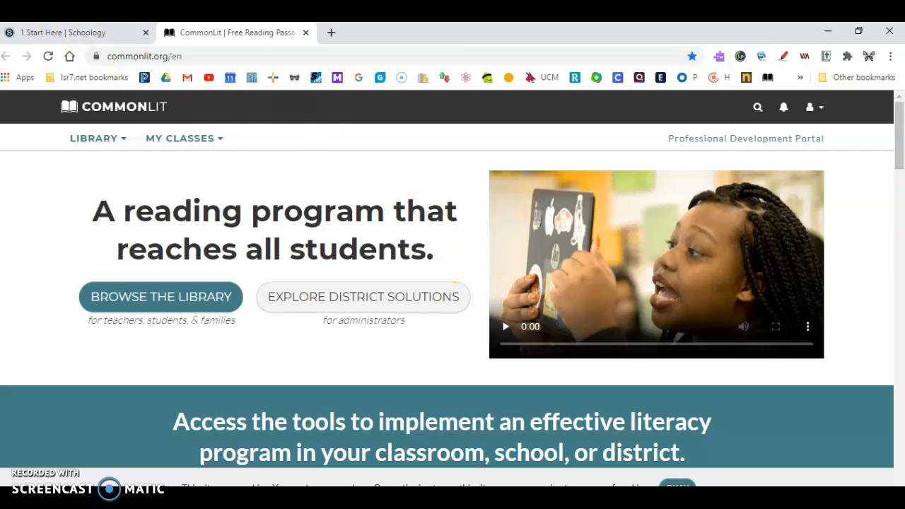
- Return to the Schoology tab and go back up to the Friday 9/11/20 folder list
click(70, 32)
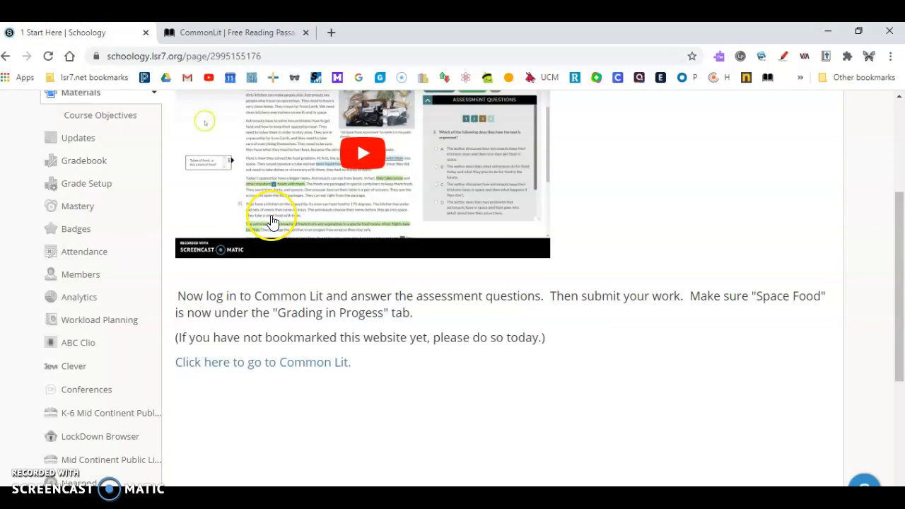
scroll(up, 3)
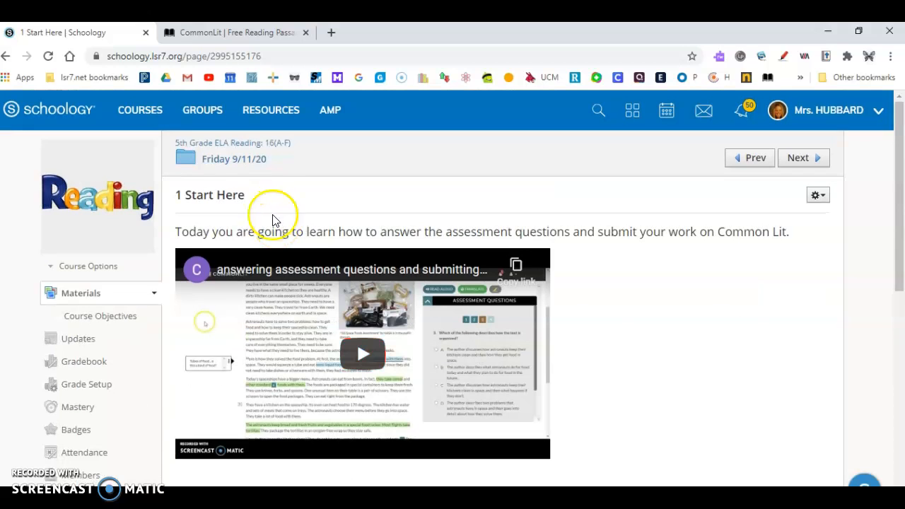
click(238, 158)
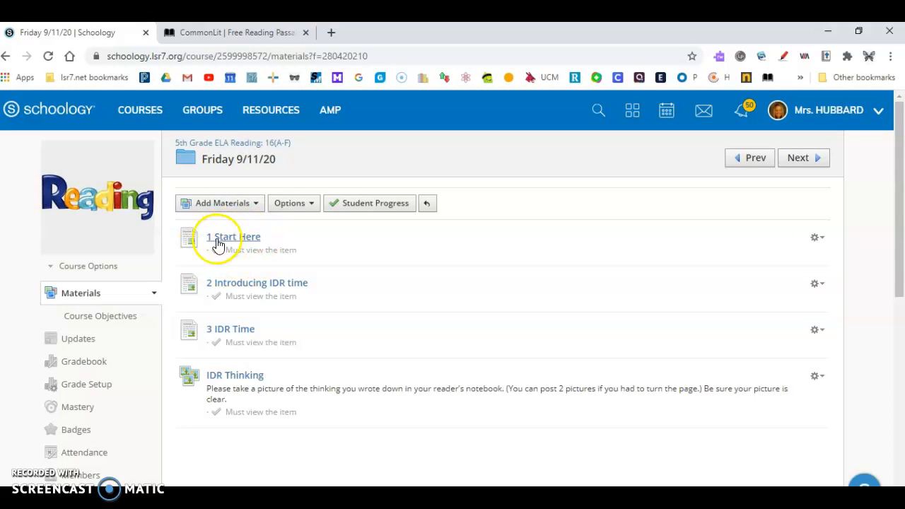
mouse_move(234, 282)
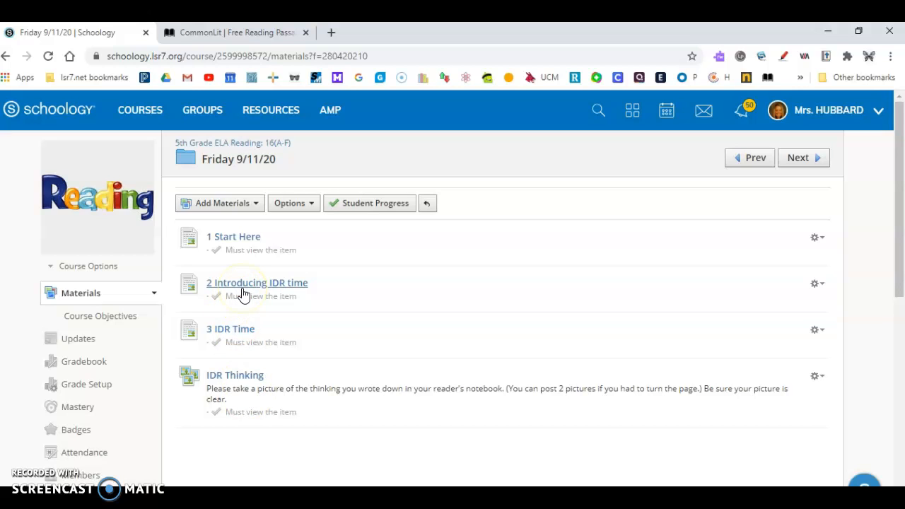
- Read through the 2 Introducing IDR time page including the reader's notebook video section
click(257, 282)
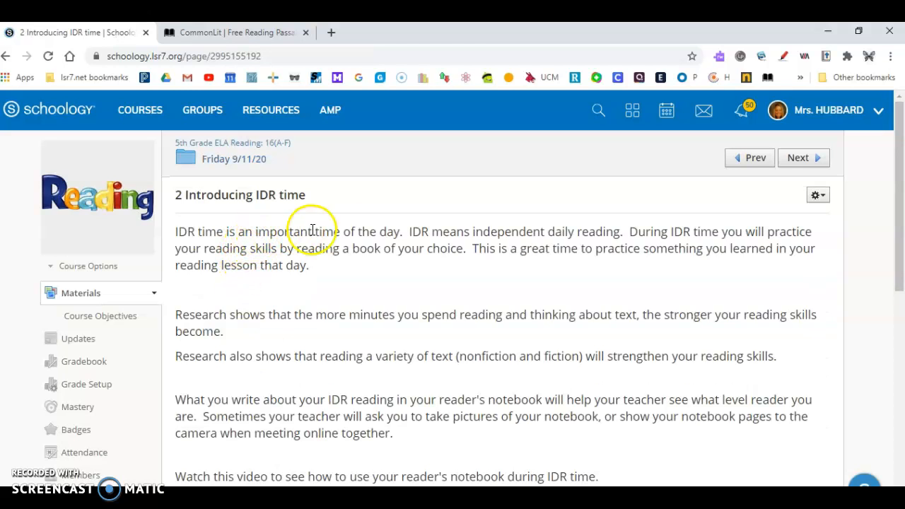
mouse_move(573, 210)
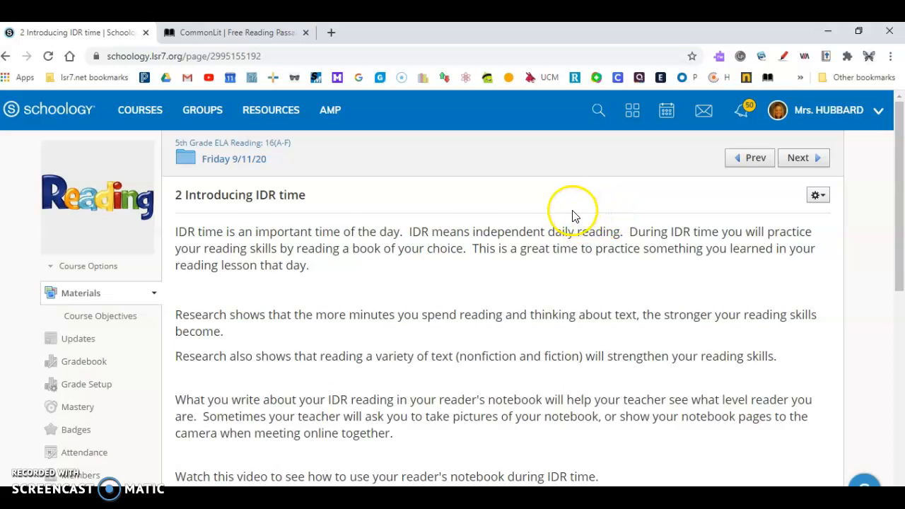
mouse_move(760, 195)
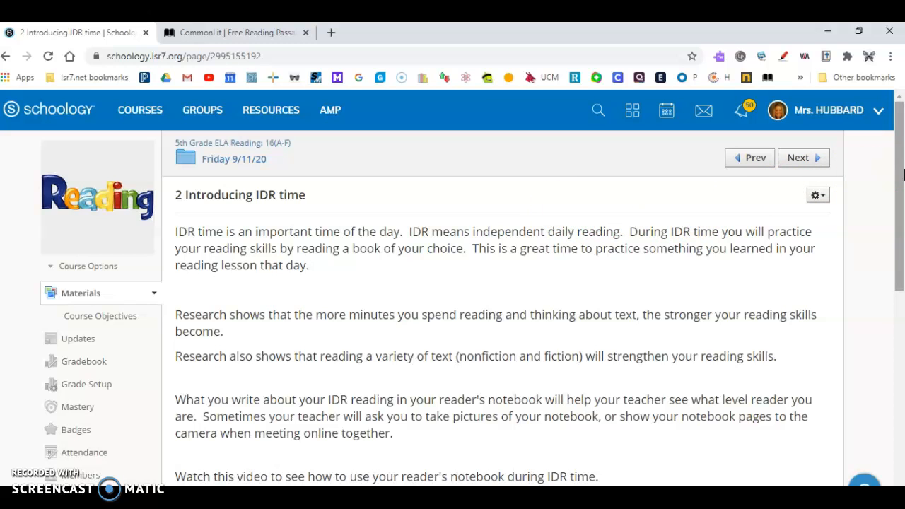
scroll(down, 3)
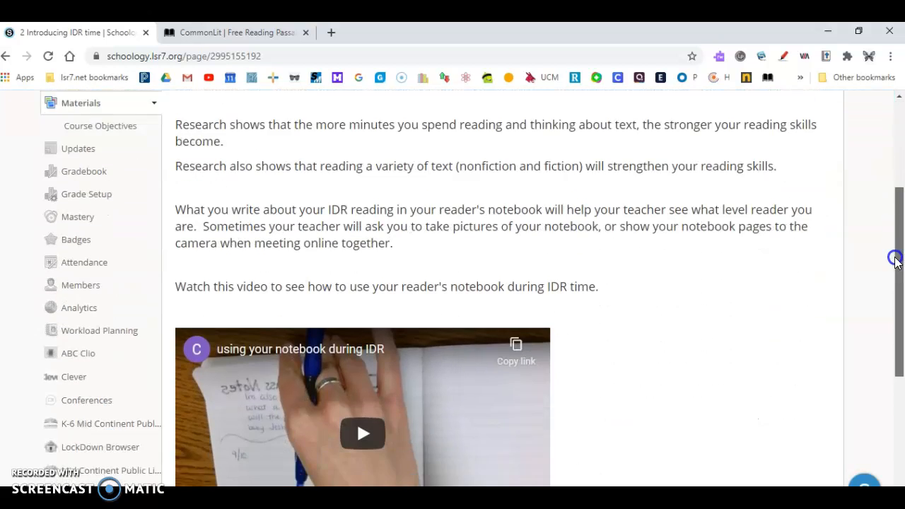
scroll(down, 3)
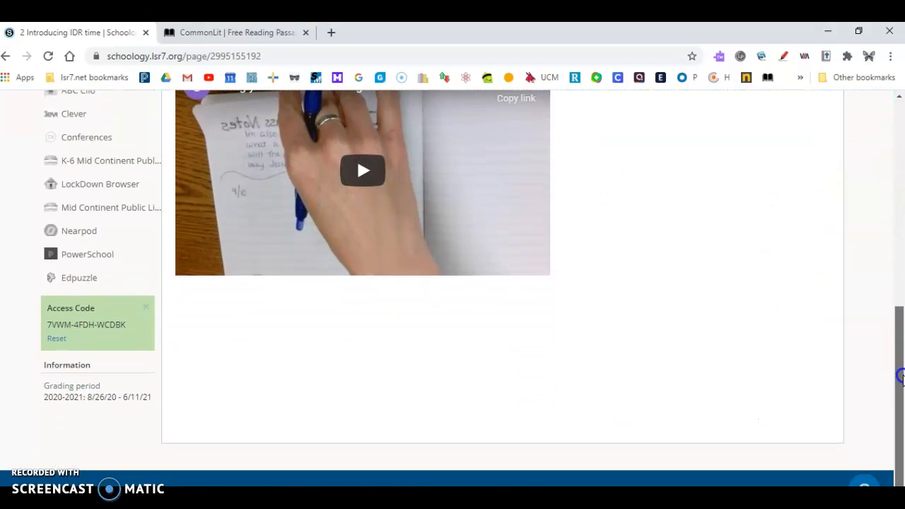
scroll(up, 3)
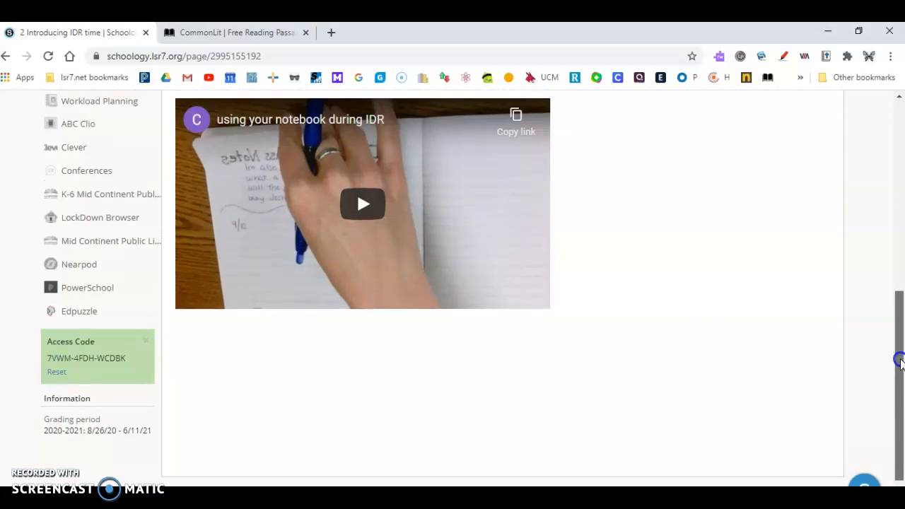
scroll(up, 3)
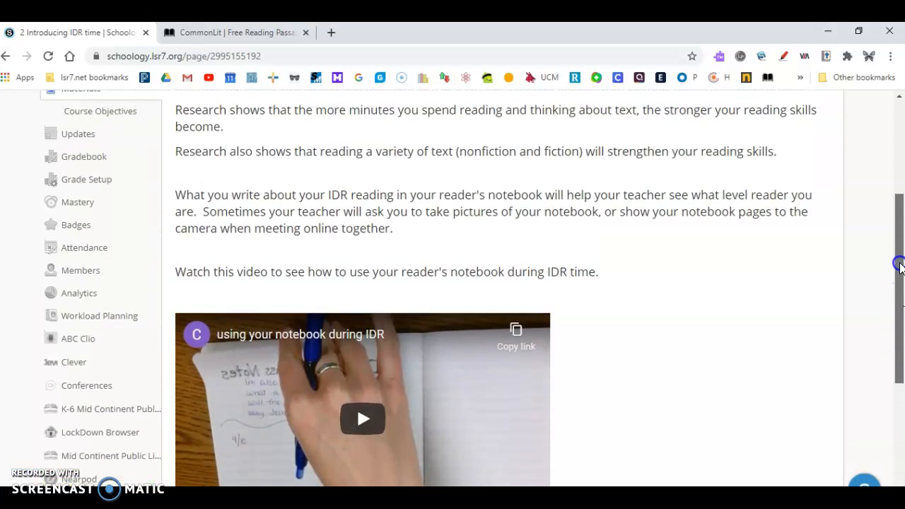
scroll(up, 3)
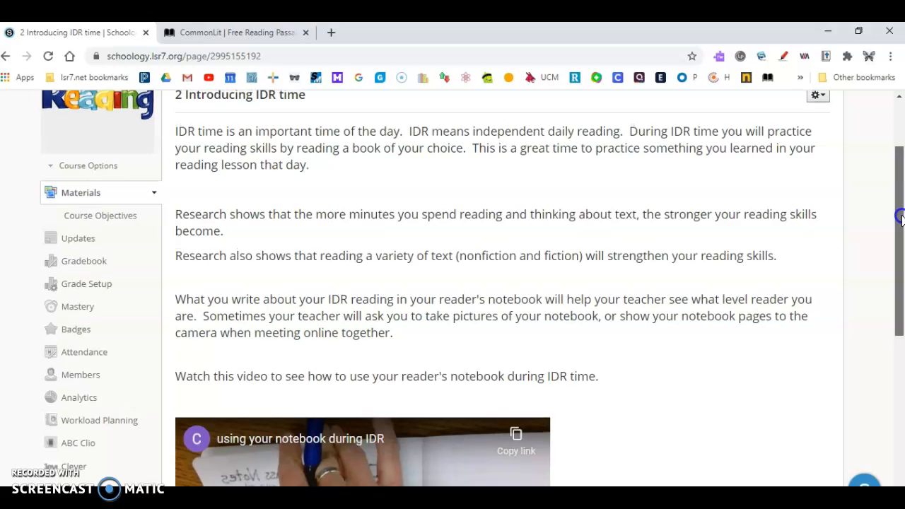
scroll(down, 3)
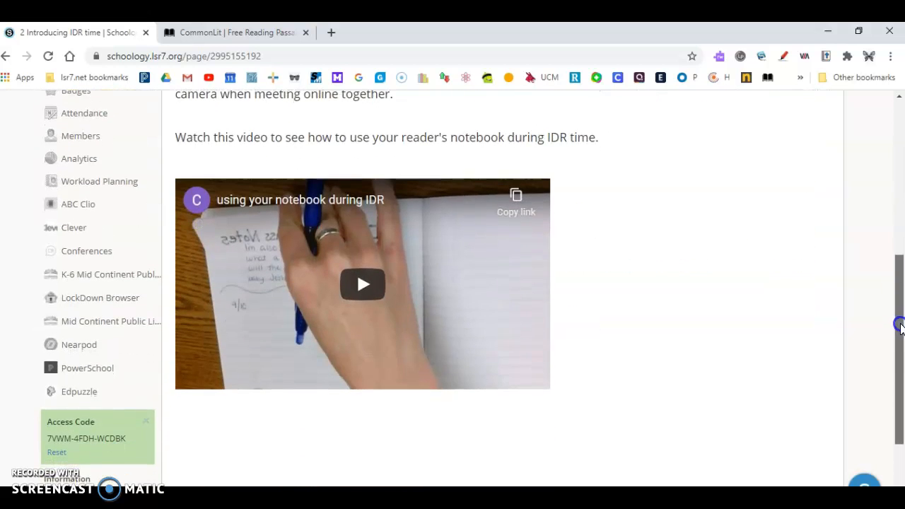
scroll(up, 3)
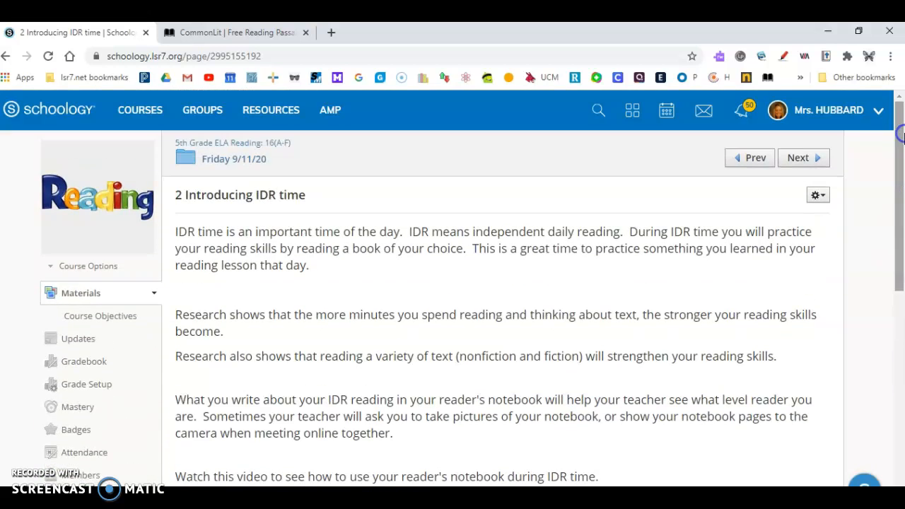
click(798, 157)
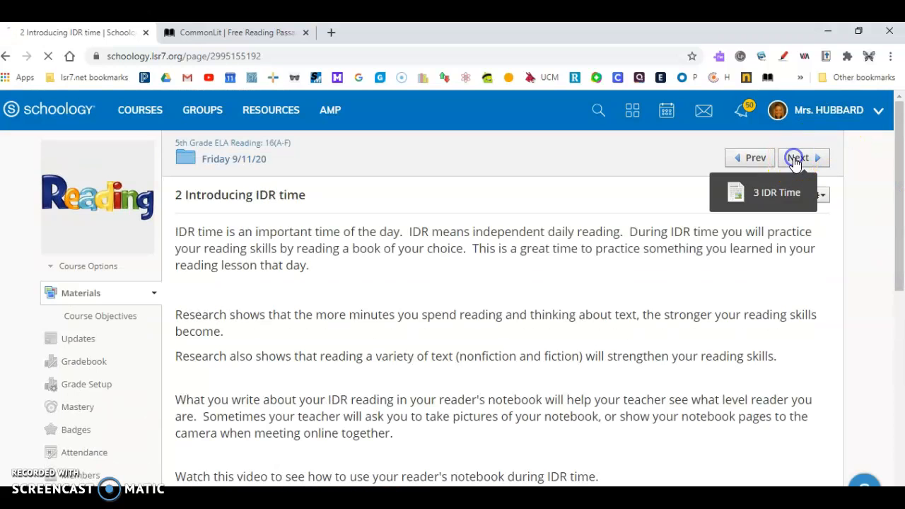
- Step through the 3 IDR Time page with its 10 Minute Timer video to the IDR Thinking album
click(798, 157)
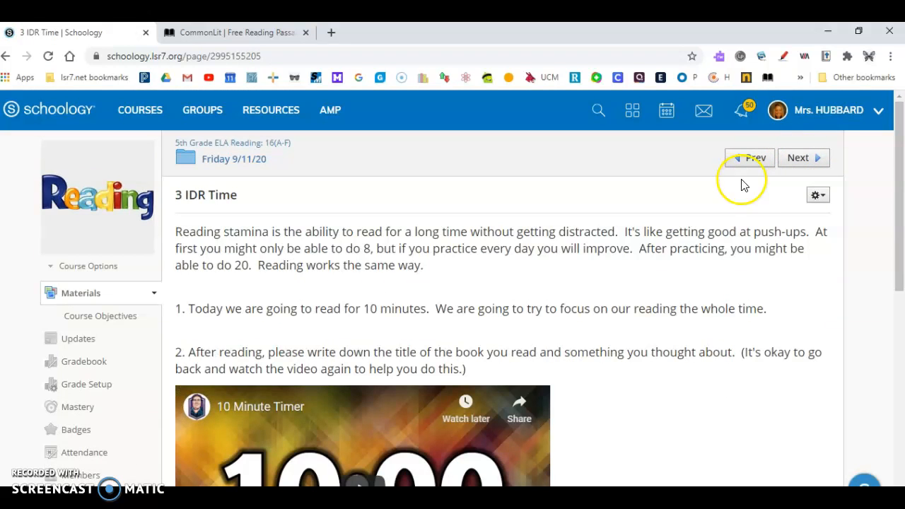
mouse_move(435, 442)
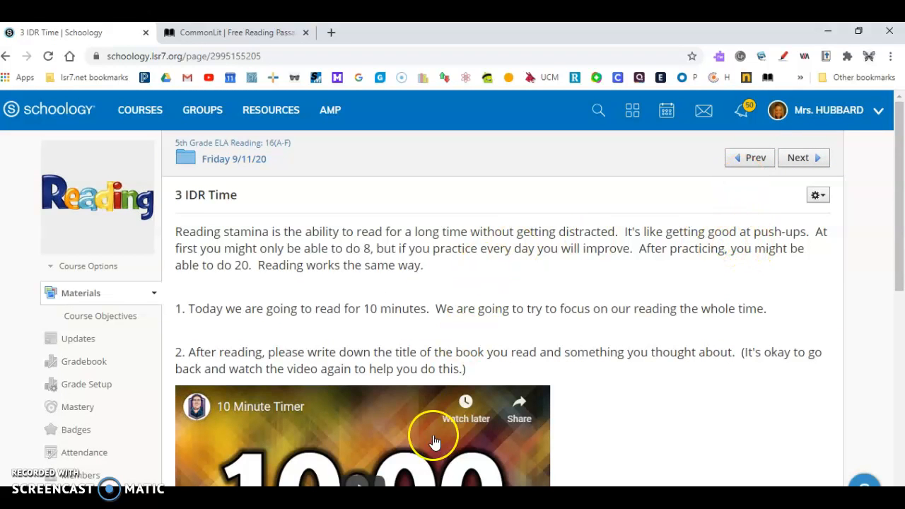
mouse_move(502, 470)
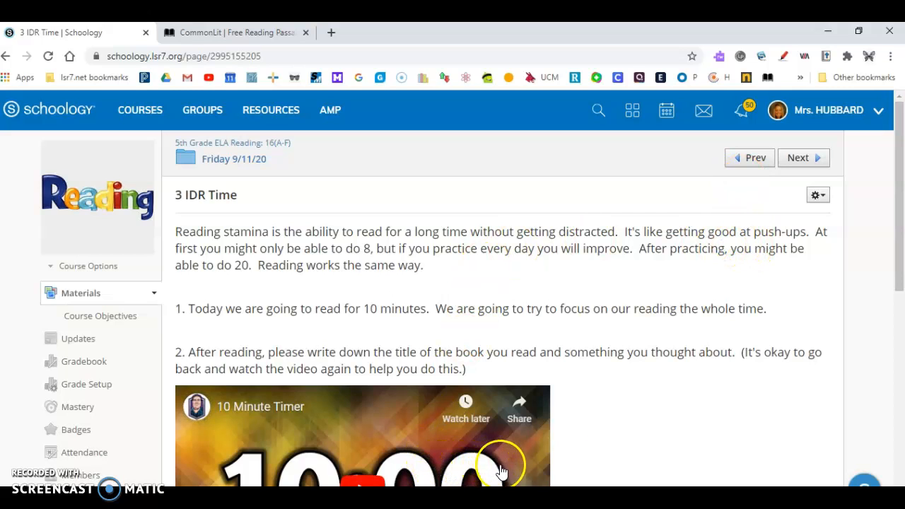
mouse_move(736, 325)
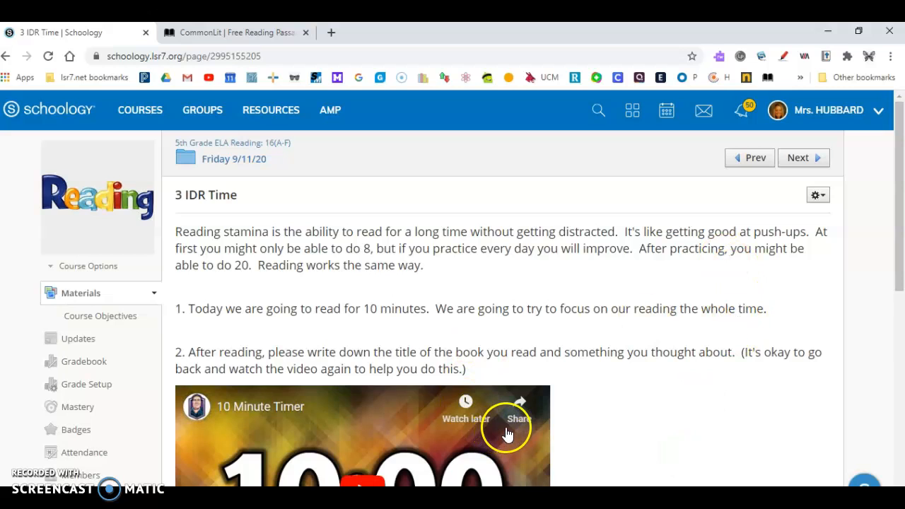
mouse_move(842, 180)
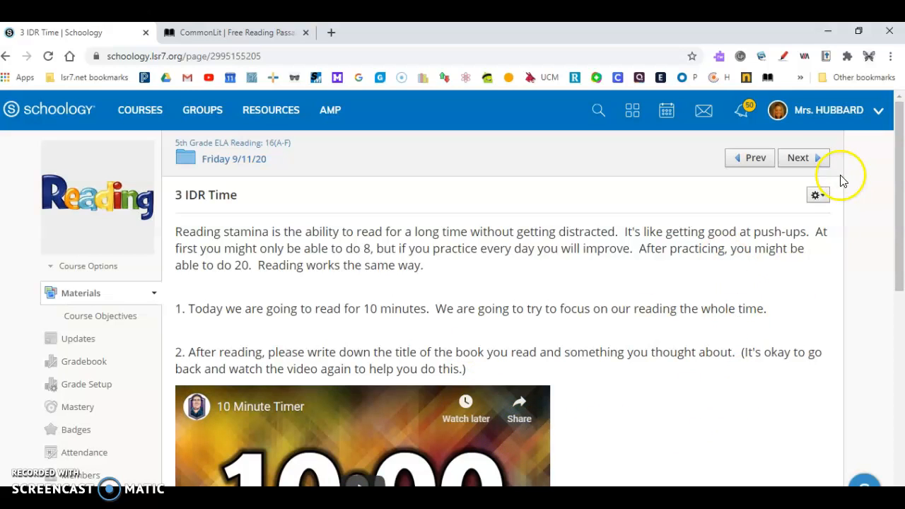
click(798, 157)
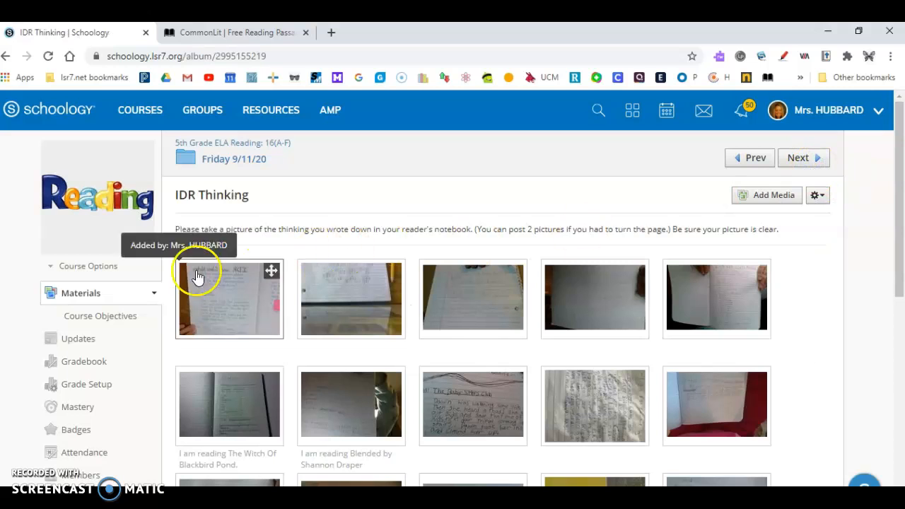
mouse_move(288, 240)
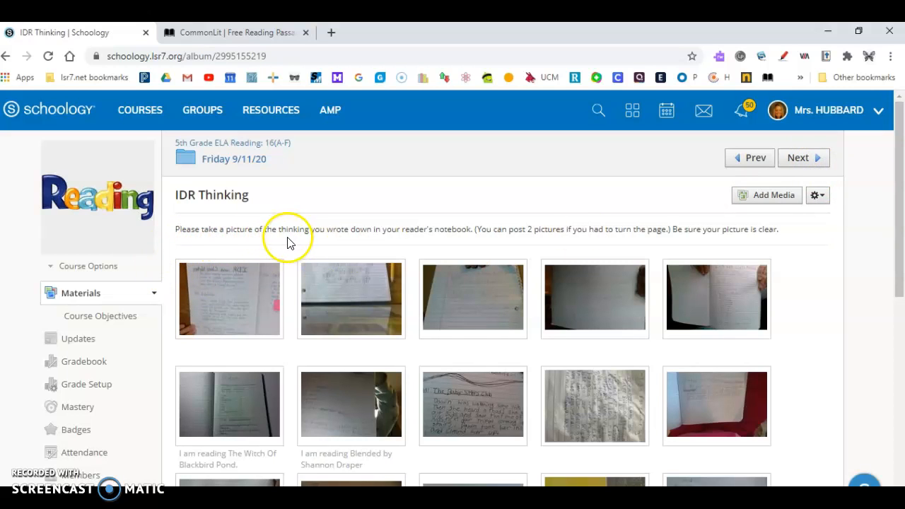
mouse_move(455, 240)
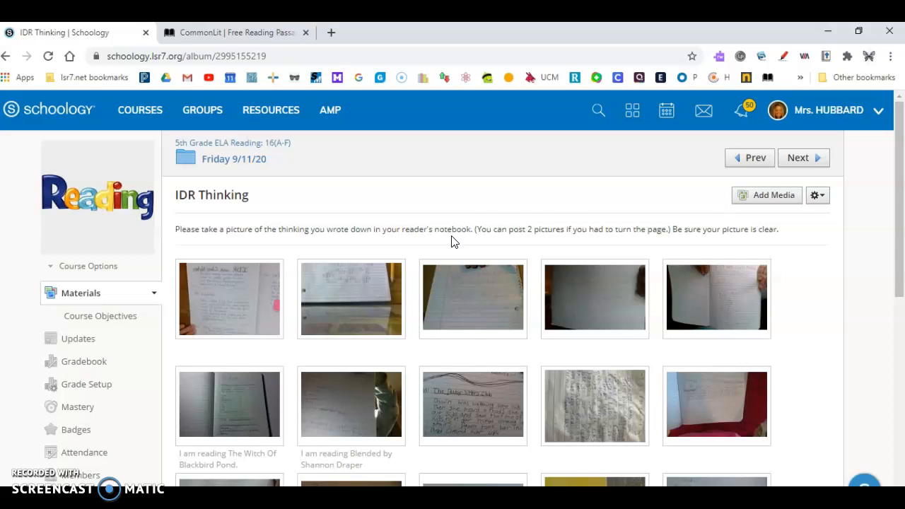
click(766, 195)
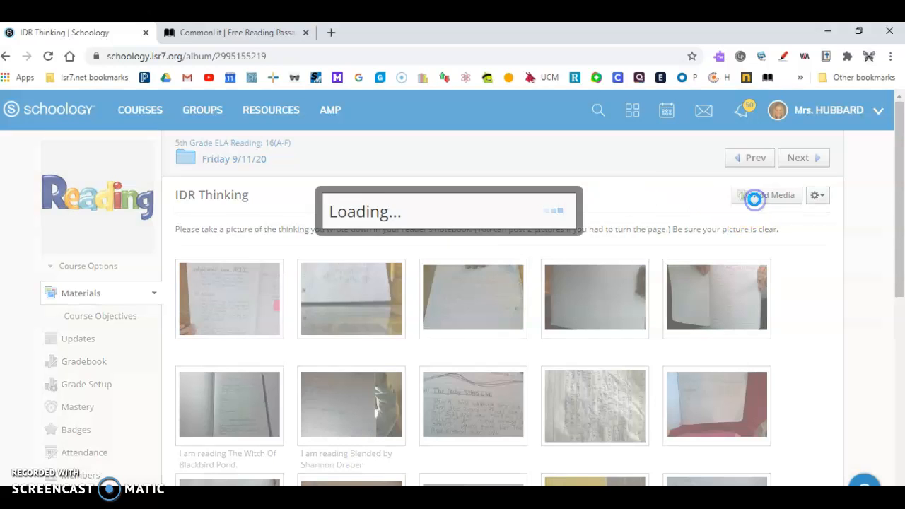
click(767, 195)
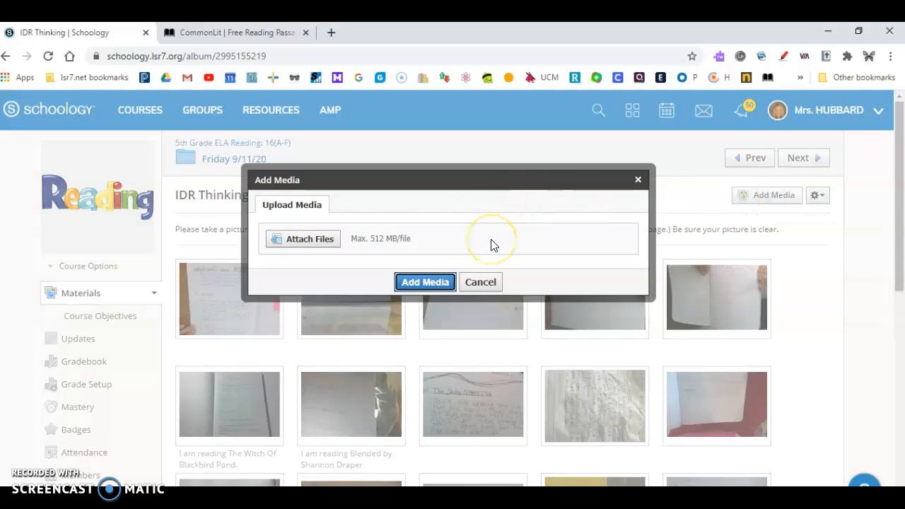
mouse_move(493, 245)
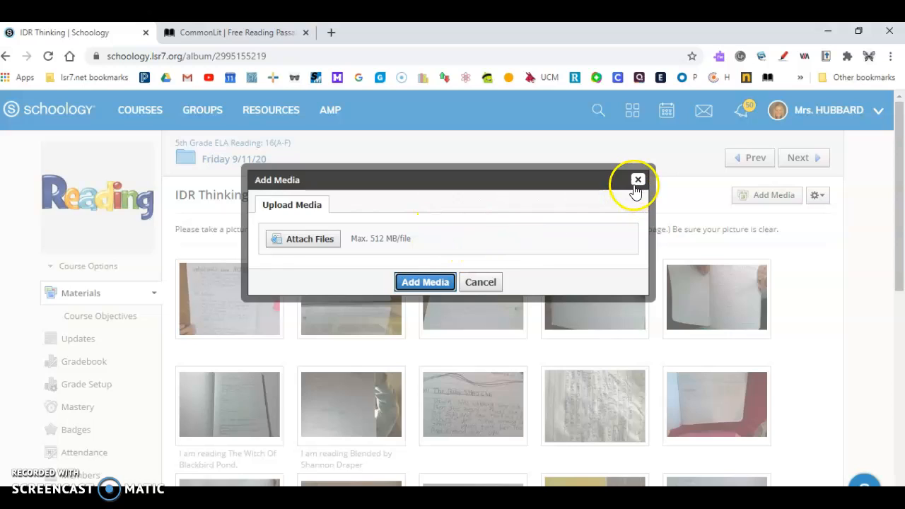
click(637, 179)
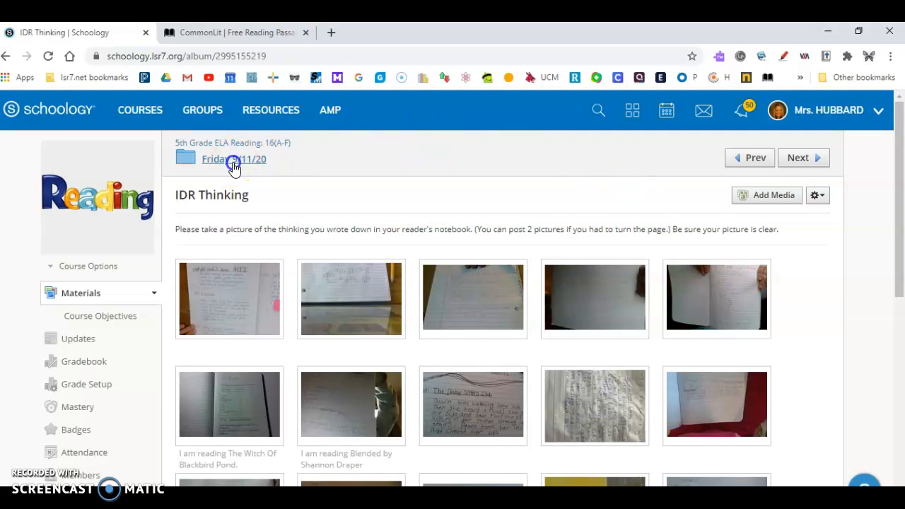
- Return to the Friday 9/11/20 folder listing its four items via the breadcrumb
click(234, 158)
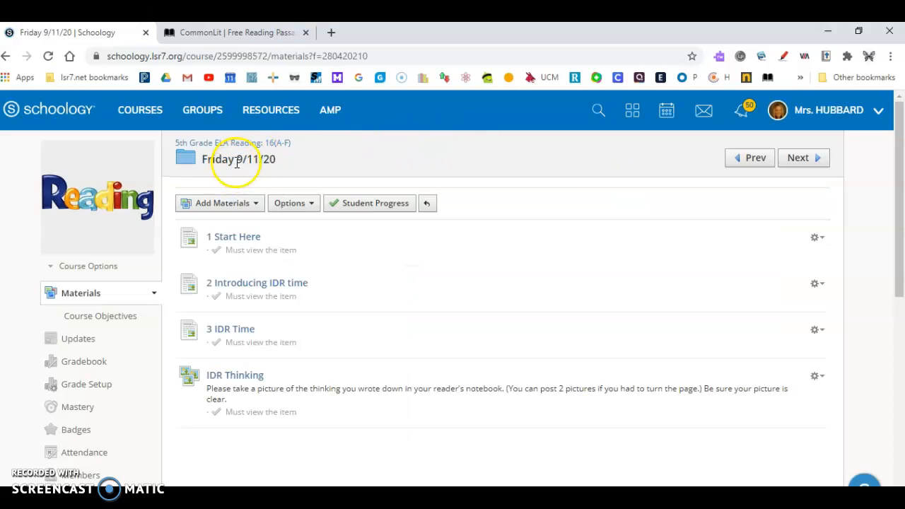
mouse_move(240, 244)
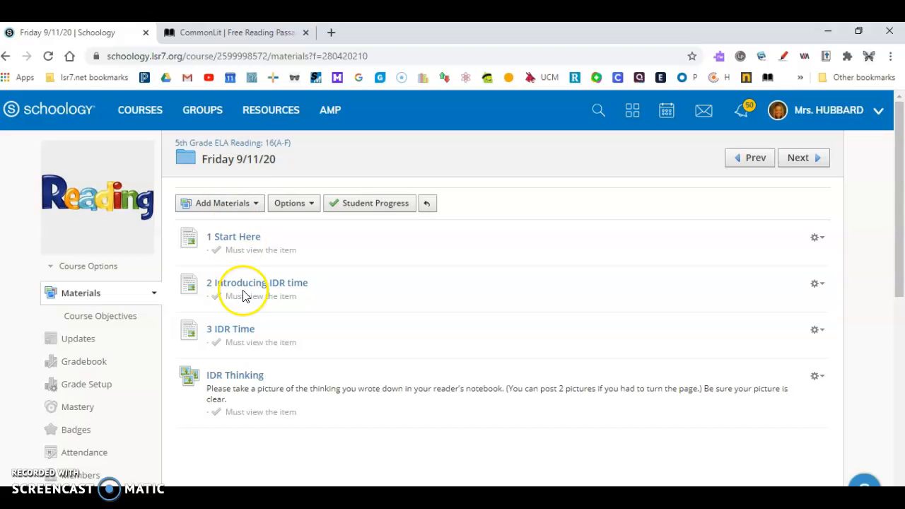
mouse_move(243, 332)
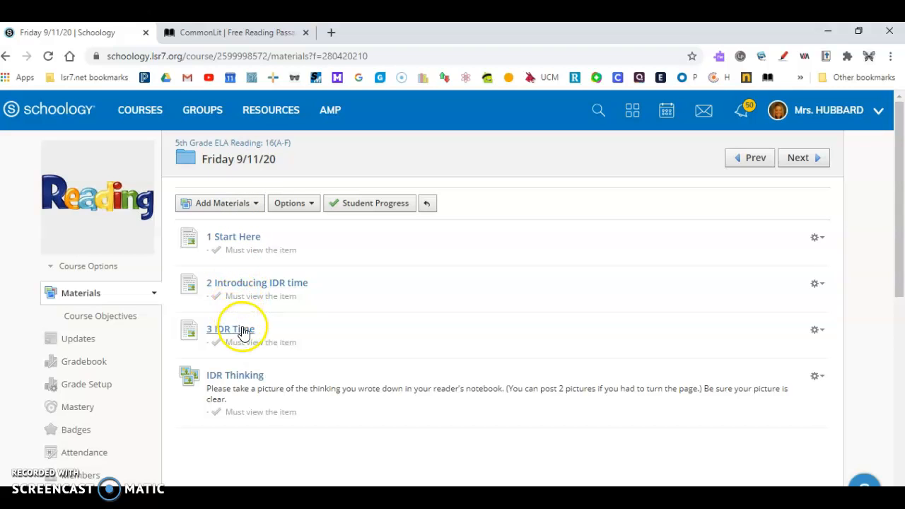
mouse_move(241, 387)
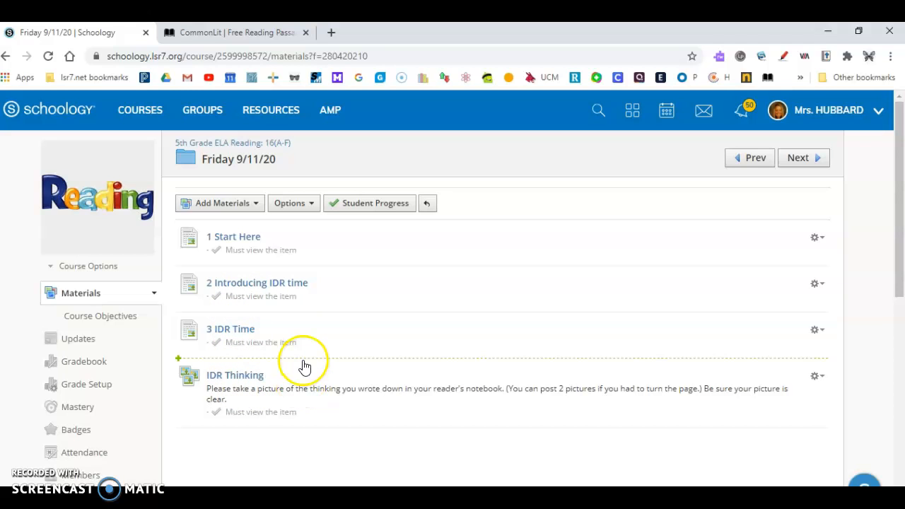
mouse_move(363, 340)
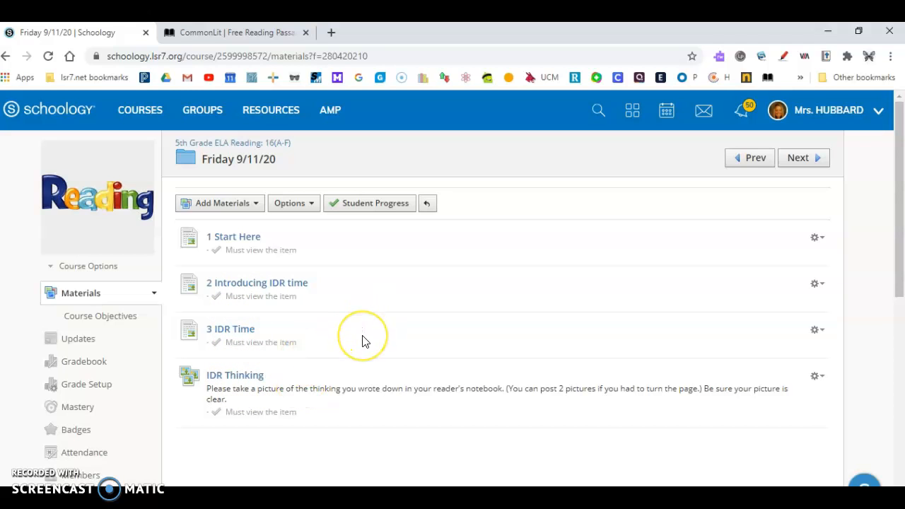
mouse_move(364, 341)
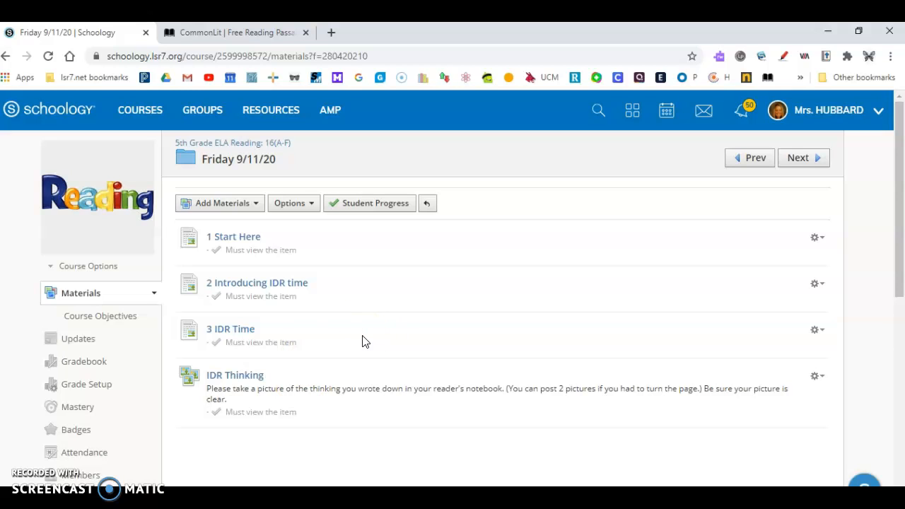